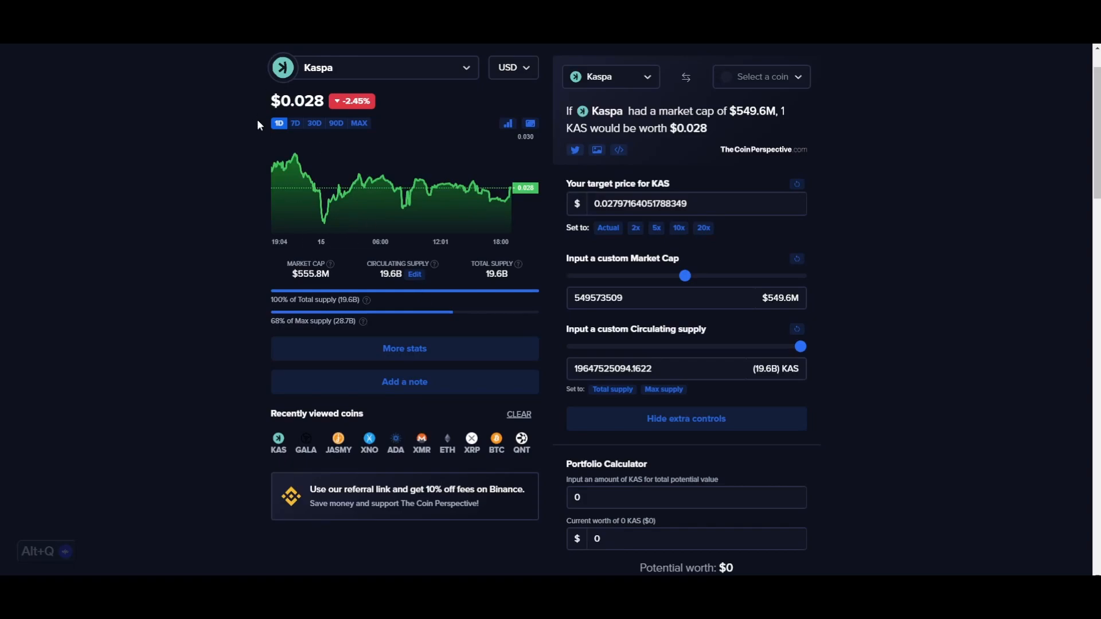
pyautogui.moveTo(353, 145)
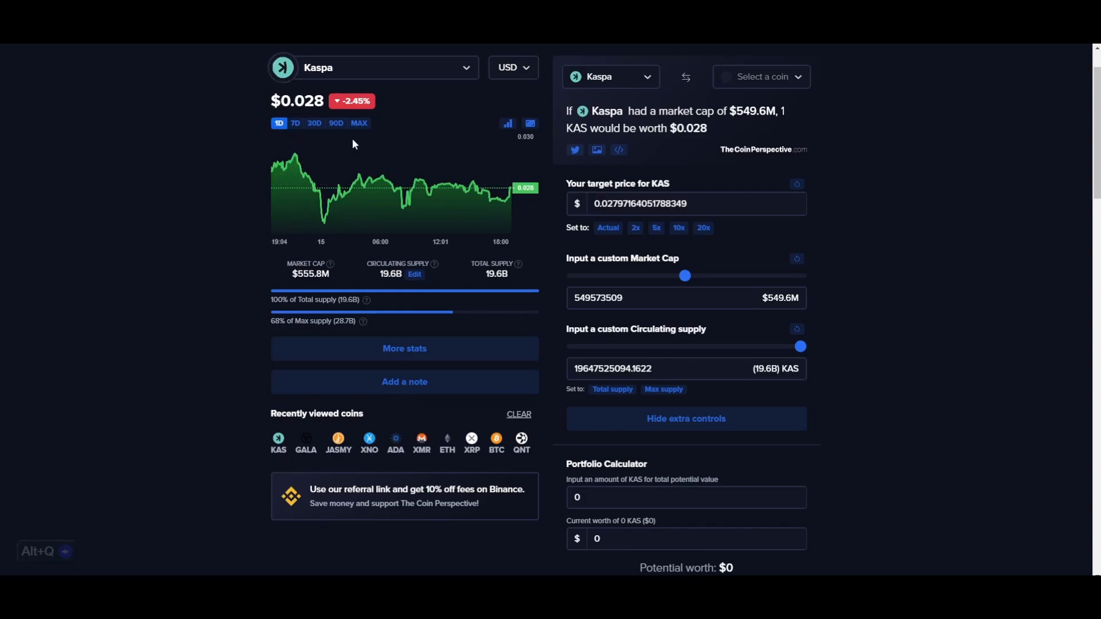
# Highlight Kaspa's stats, including the 28.7B max supply figure
pyautogui.doubleClick(311, 273)
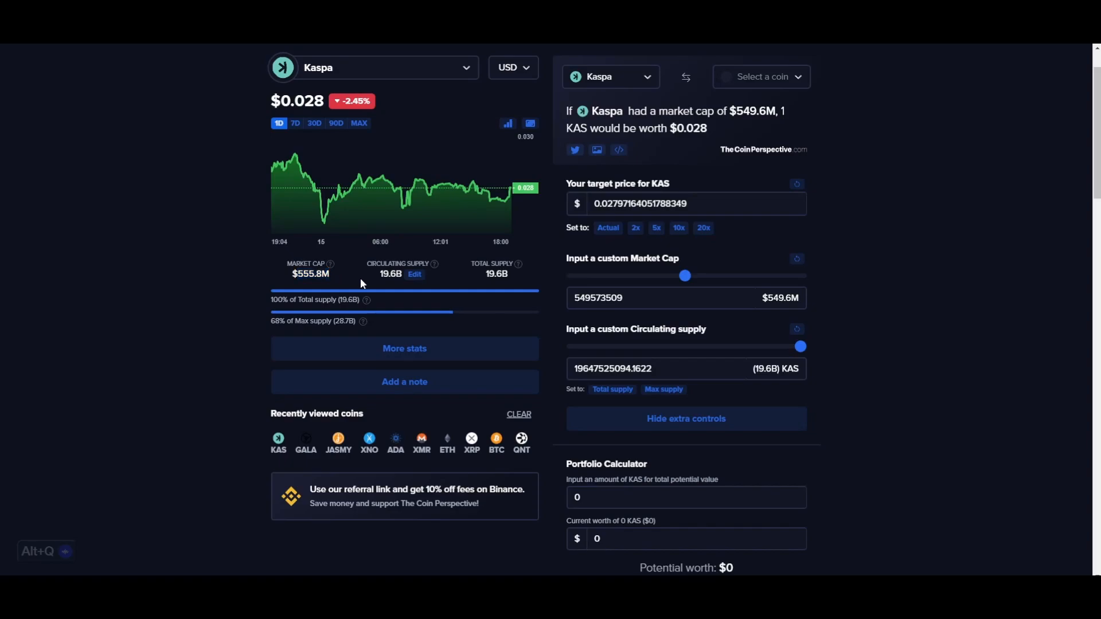
pyautogui.doubleClick(390, 274)
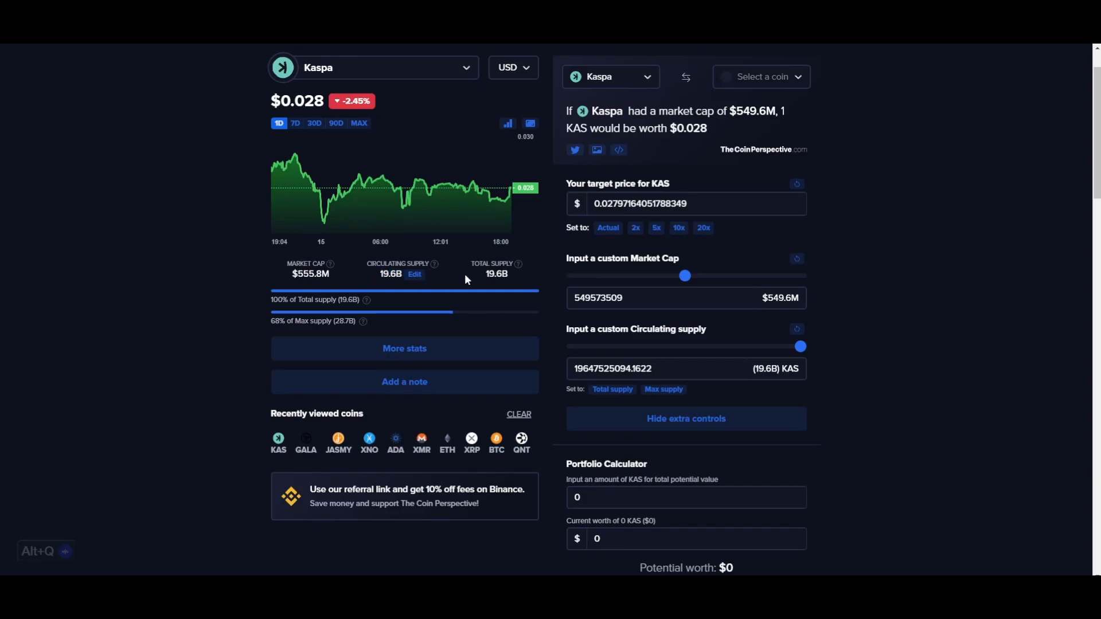
pyautogui.doubleClick(344, 321)
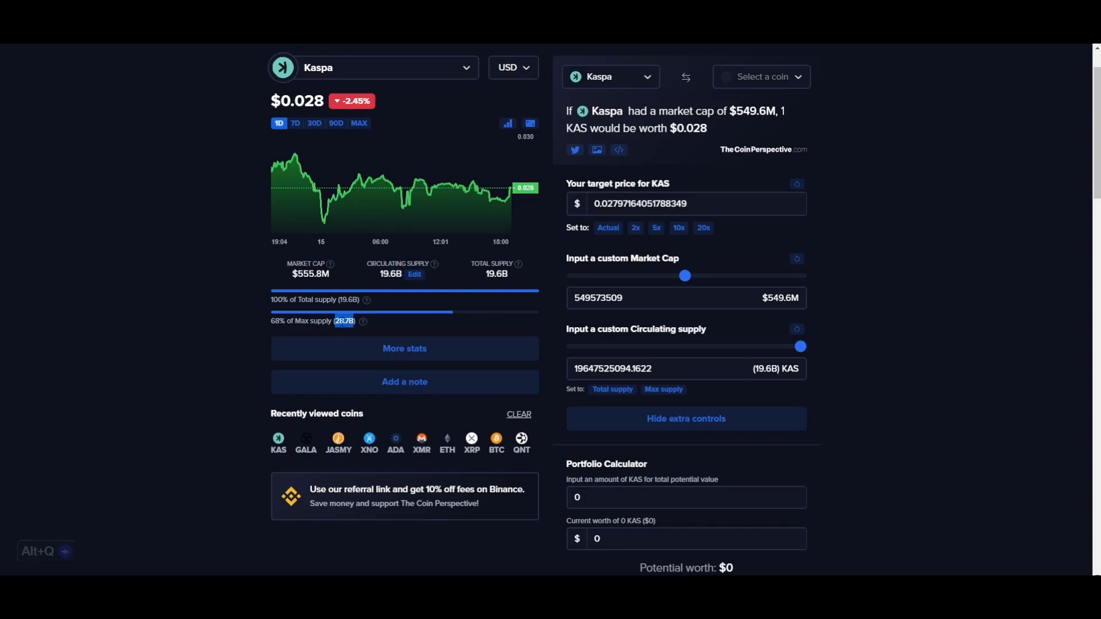
pyautogui.moveTo(404, 328)
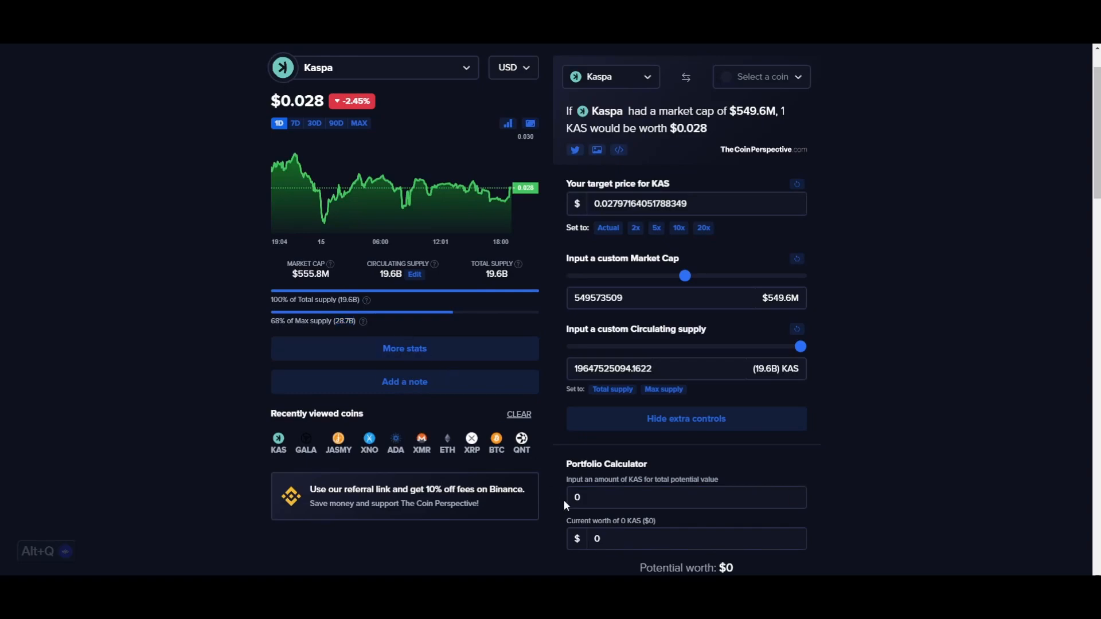
pyautogui.moveTo(535, 324)
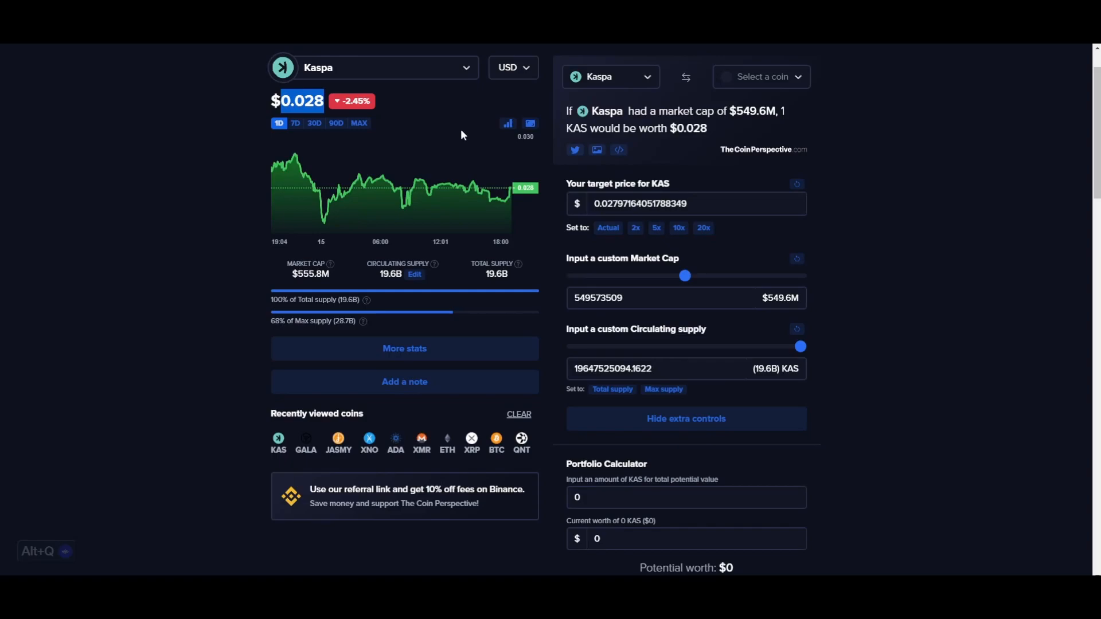
pyautogui.moveTo(468, 184)
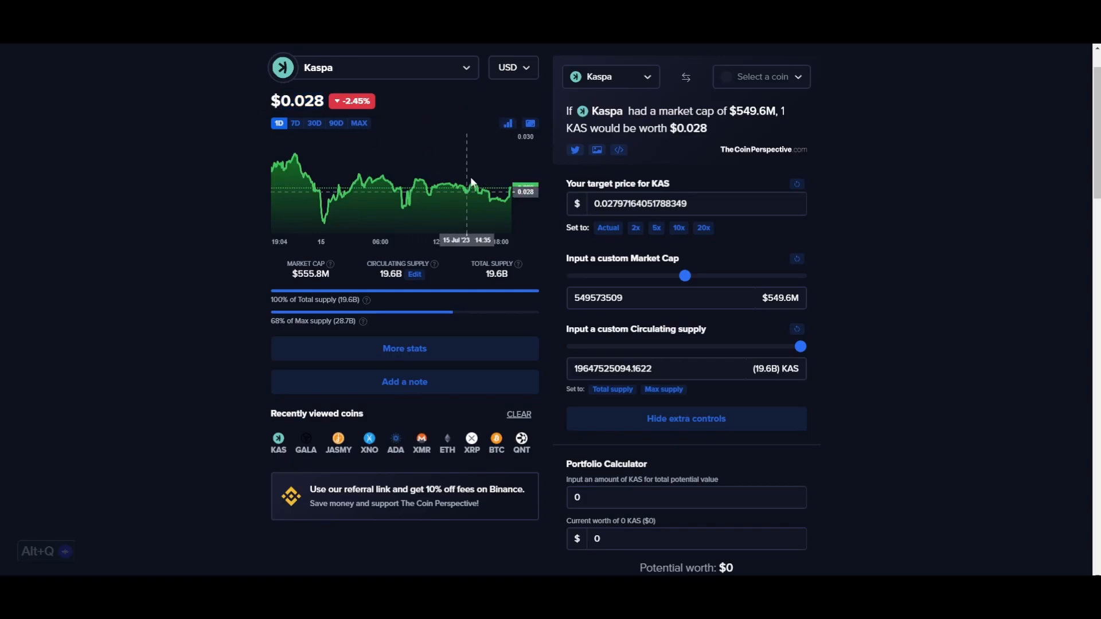
pyautogui.moveTo(560, 269)
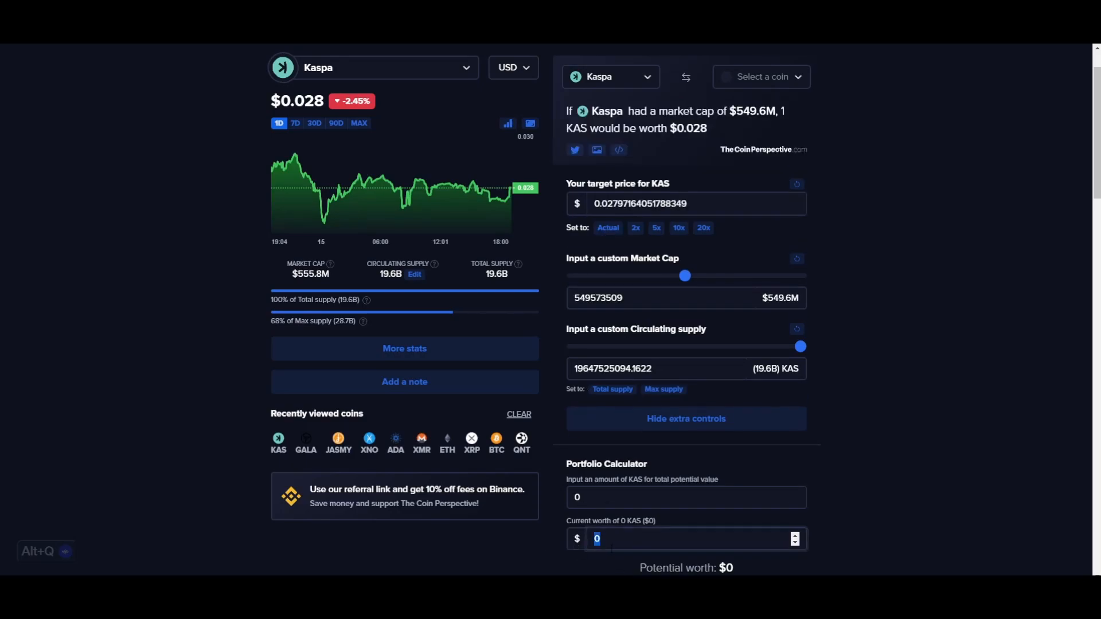
# Enter $10,000 as the current holding, giving 353,515.9 KAS, and highlight that amount
pyautogui.write('10000')
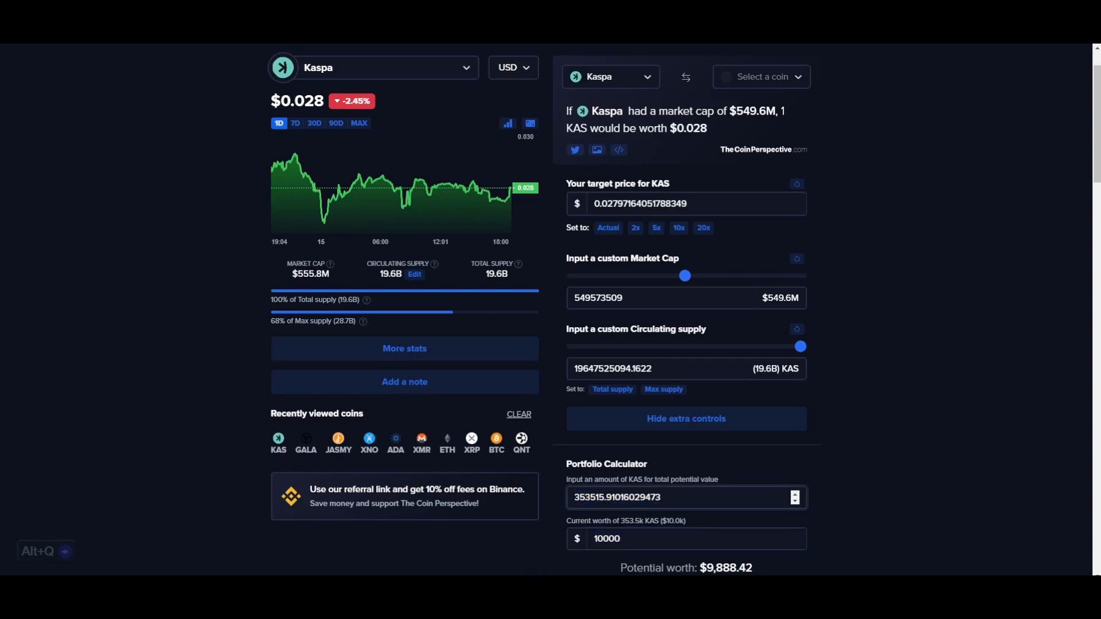
pyautogui.doubleClick(585, 497)
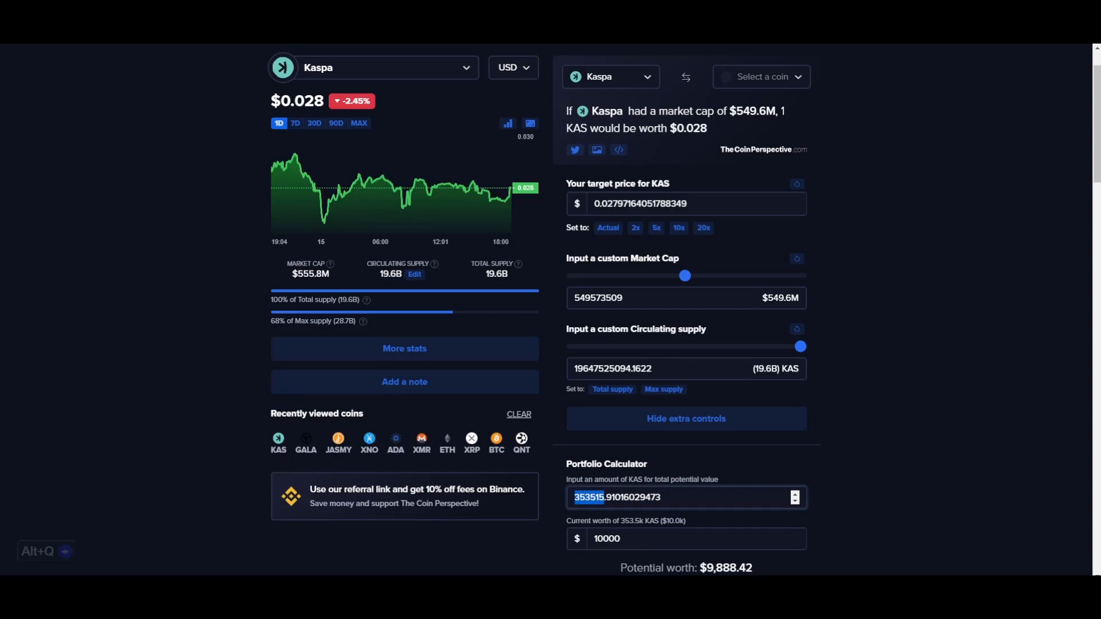
pyautogui.click(579, 498)
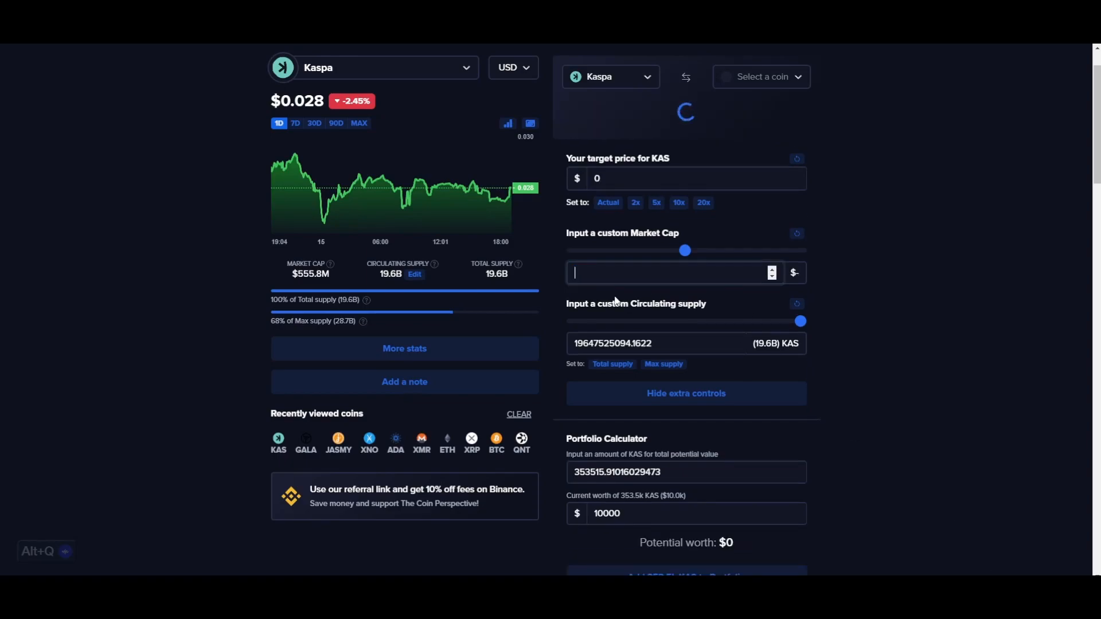
# Enter a $15B custom market cap, giving $0.76 per KAS (26x) and $269.9k potential worth
pyautogui.write('1500')
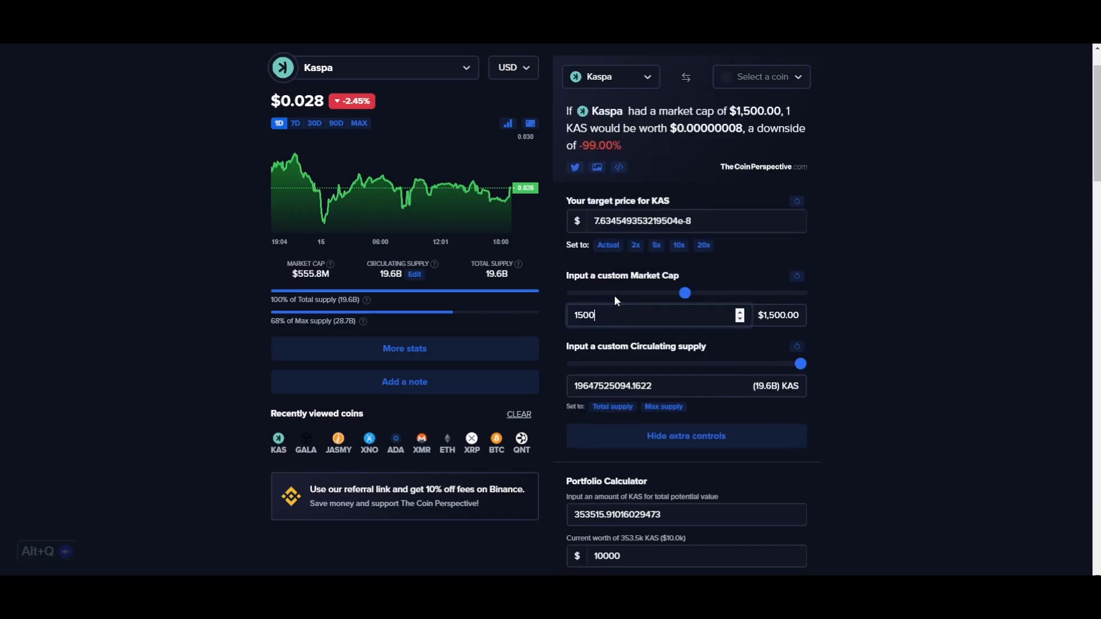
pyautogui.write('15000000000')
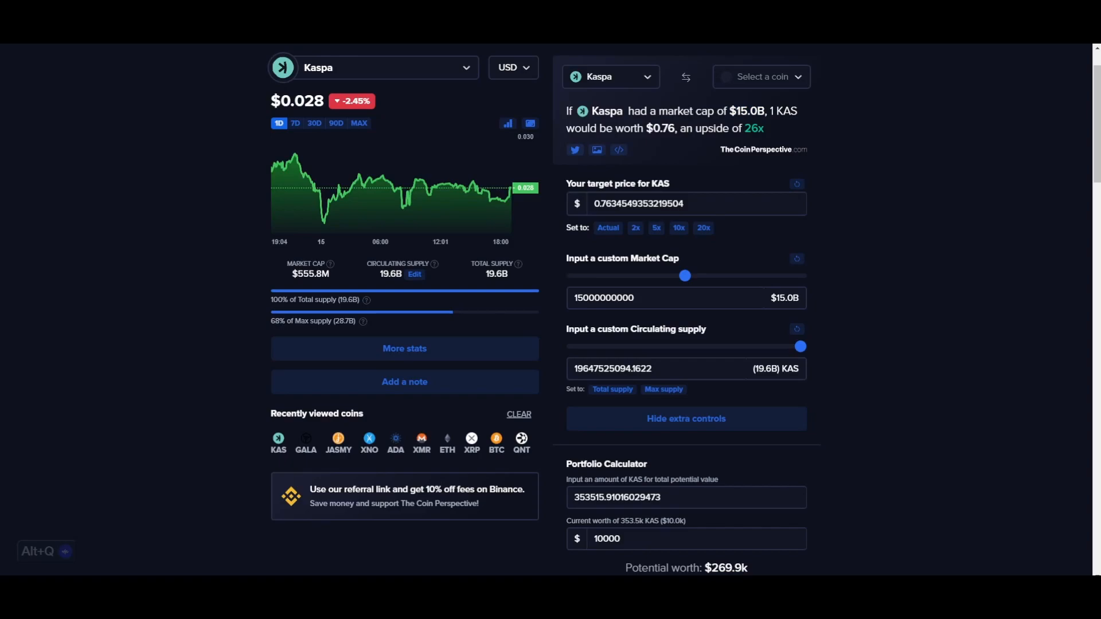
pyautogui.doubleClick(661, 129)
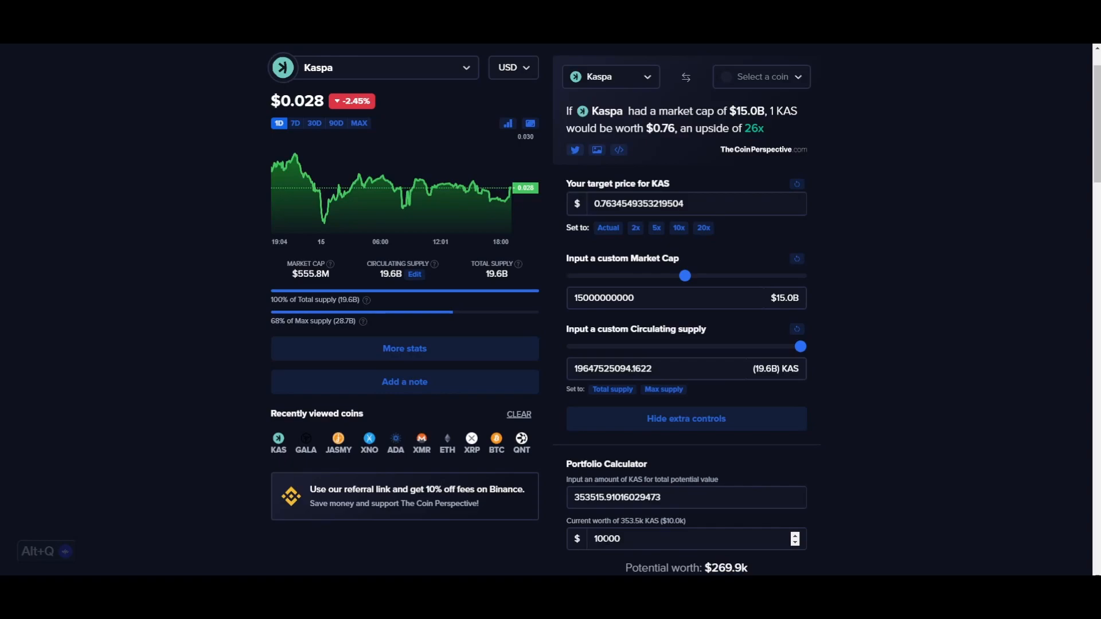
pyautogui.doubleClick(605, 539)
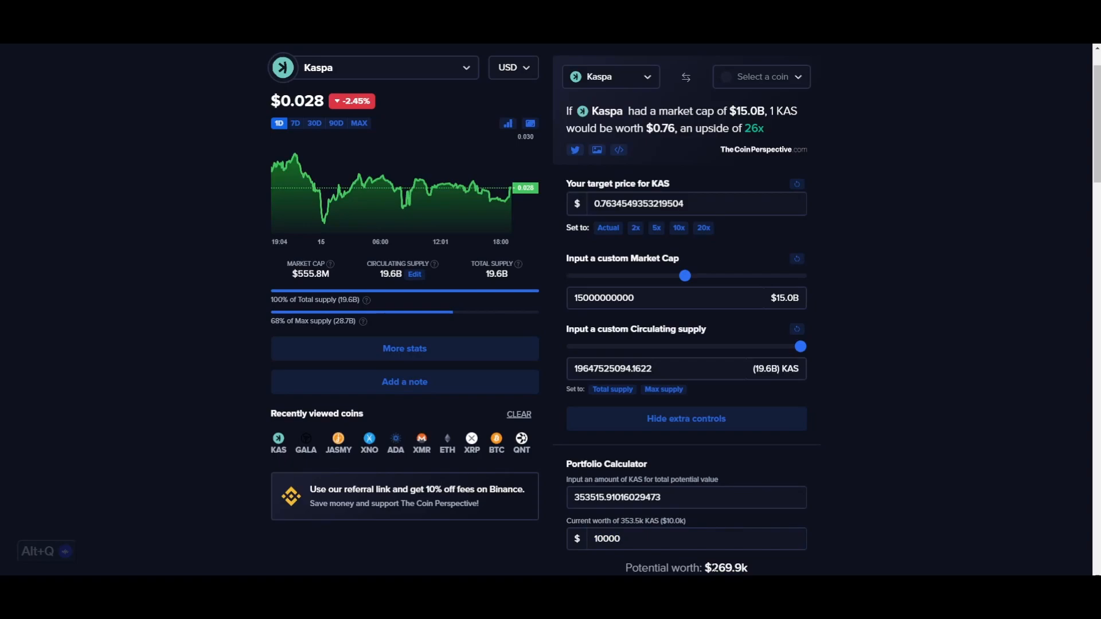
pyautogui.doubleClick(728, 568)
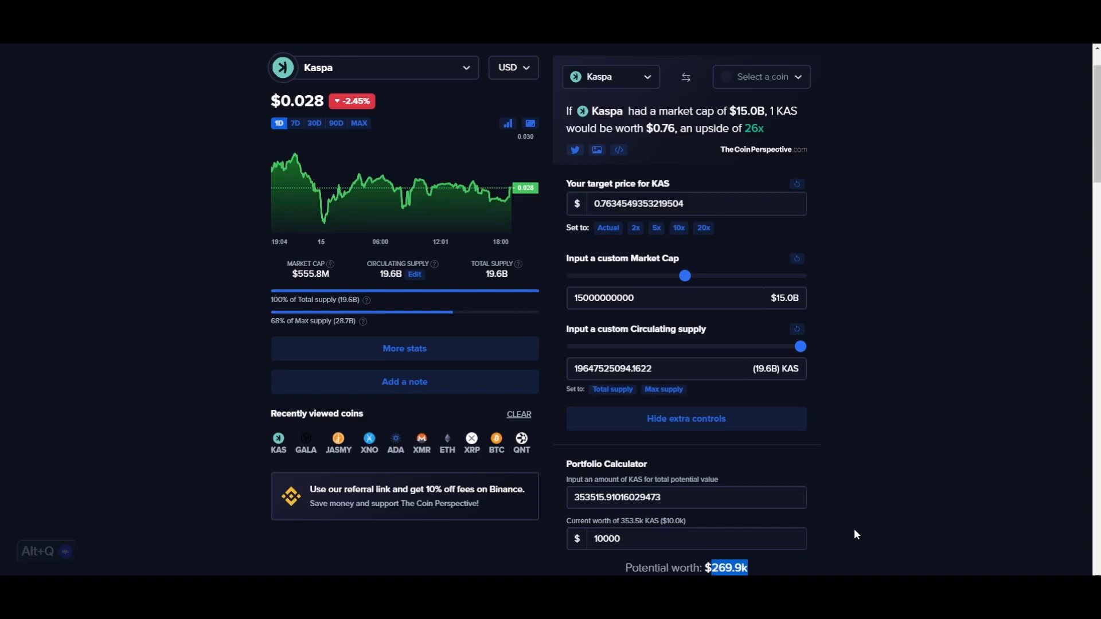
pyautogui.moveTo(722, 472)
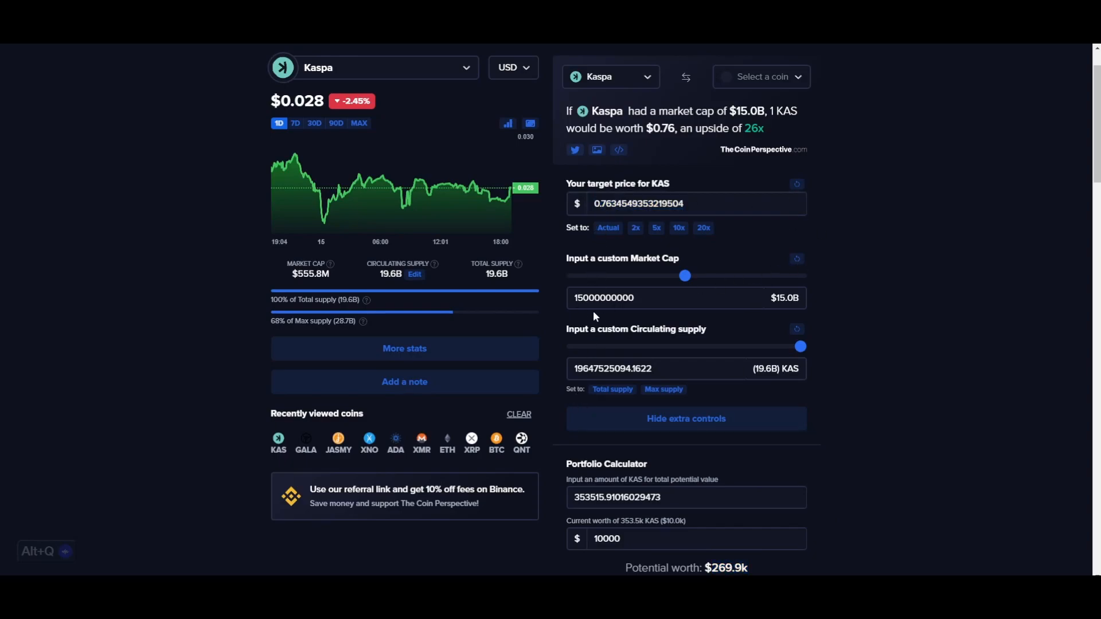
pyautogui.click(655, 299)
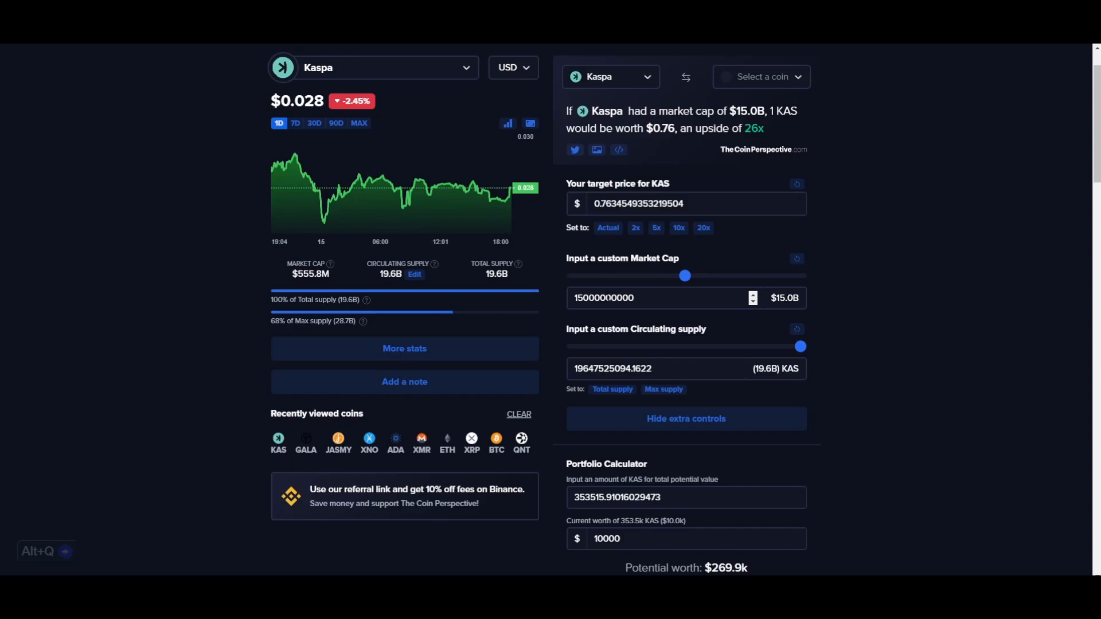
# Change the custom market cap to $25B, giving $1.27 per KAS (44x) and $449.8k worth
pyautogui.click(647, 299)
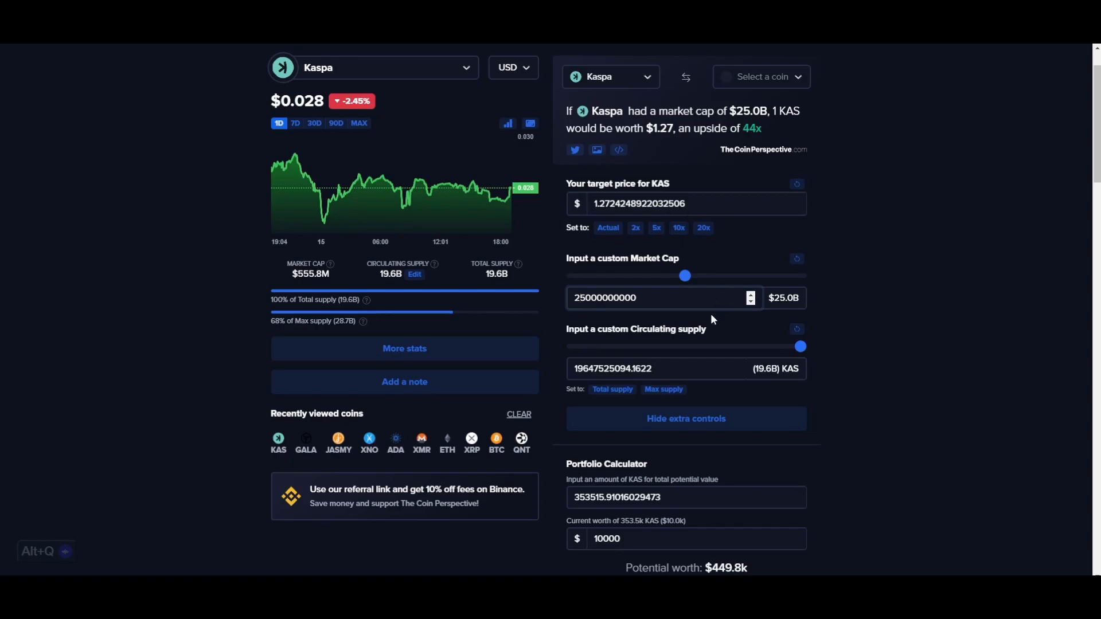
pyautogui.moveTo(628, 112); pyautogui.dragTo(753, 111)
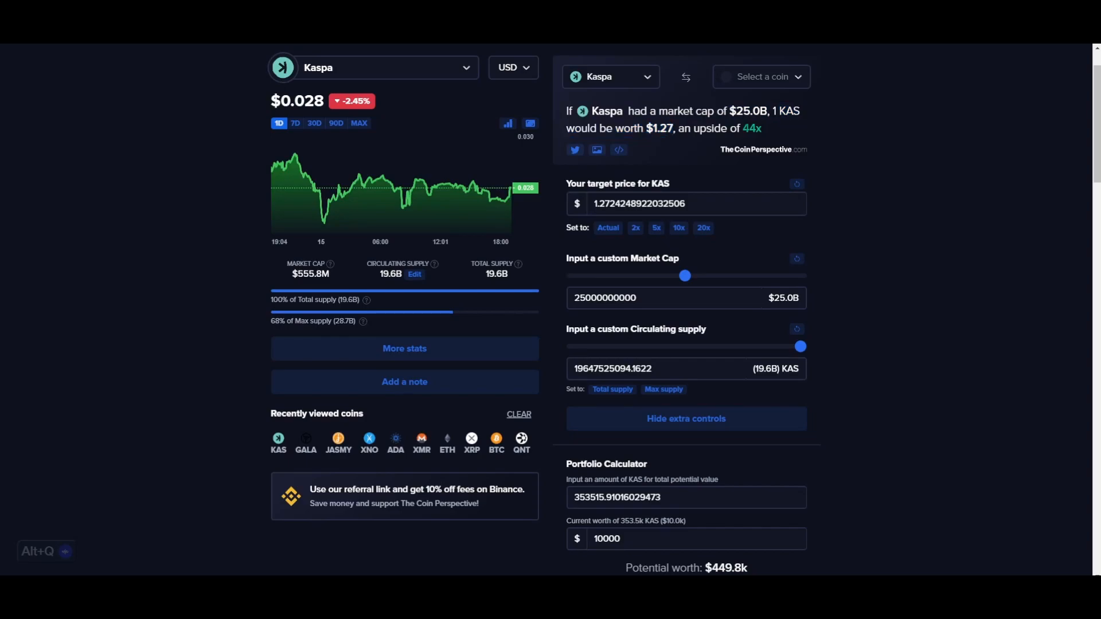
pyautogui.doubleClick(751, 129)
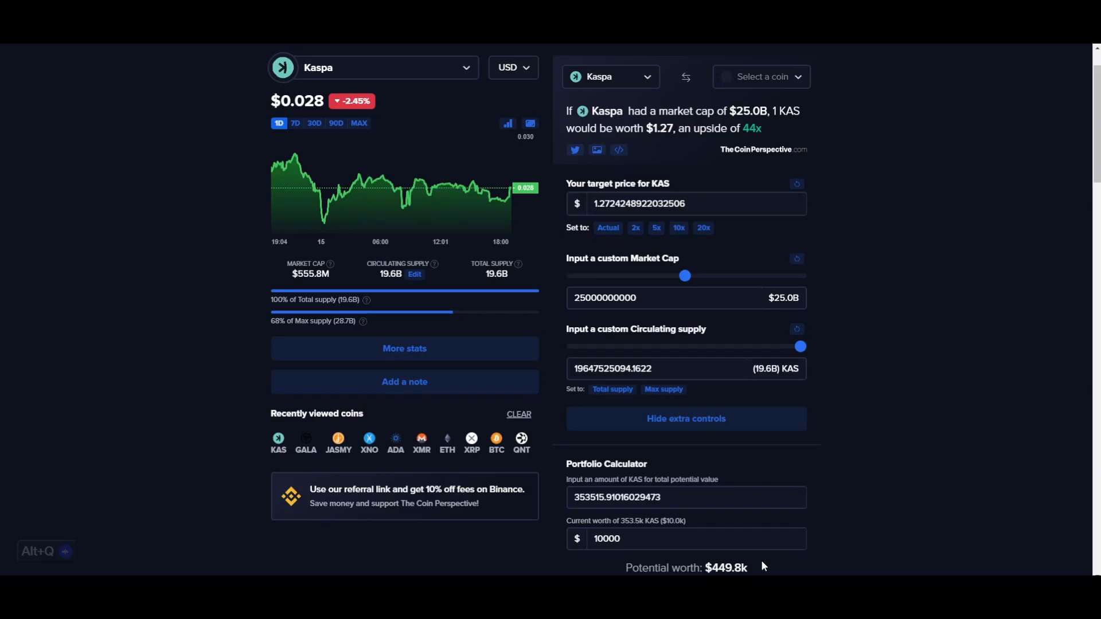
# Enter a $400B market cap ($20.36 per KAS), then start editing it back toward $15B
pyautogui.scroll(-3)
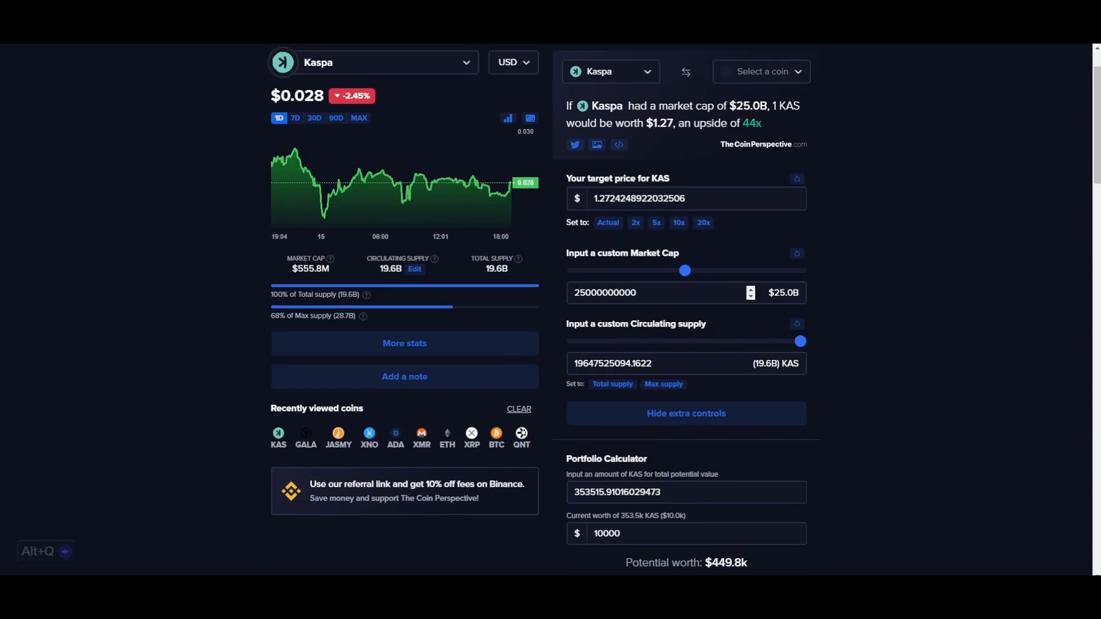
pyautogui.write('4000000000')
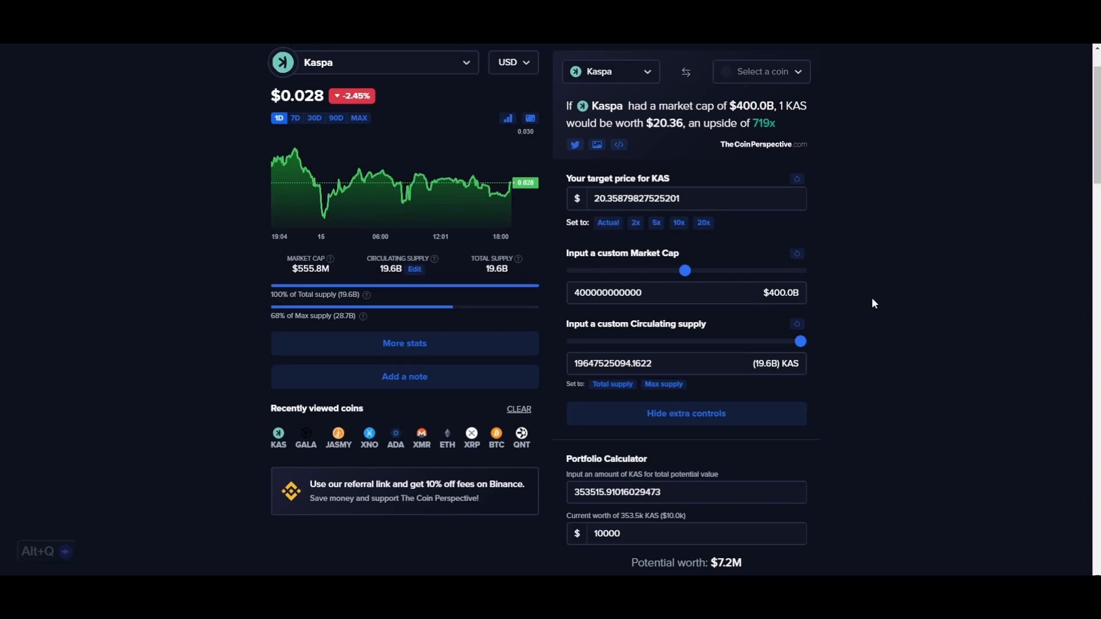
pyautogui.click(661, 293)
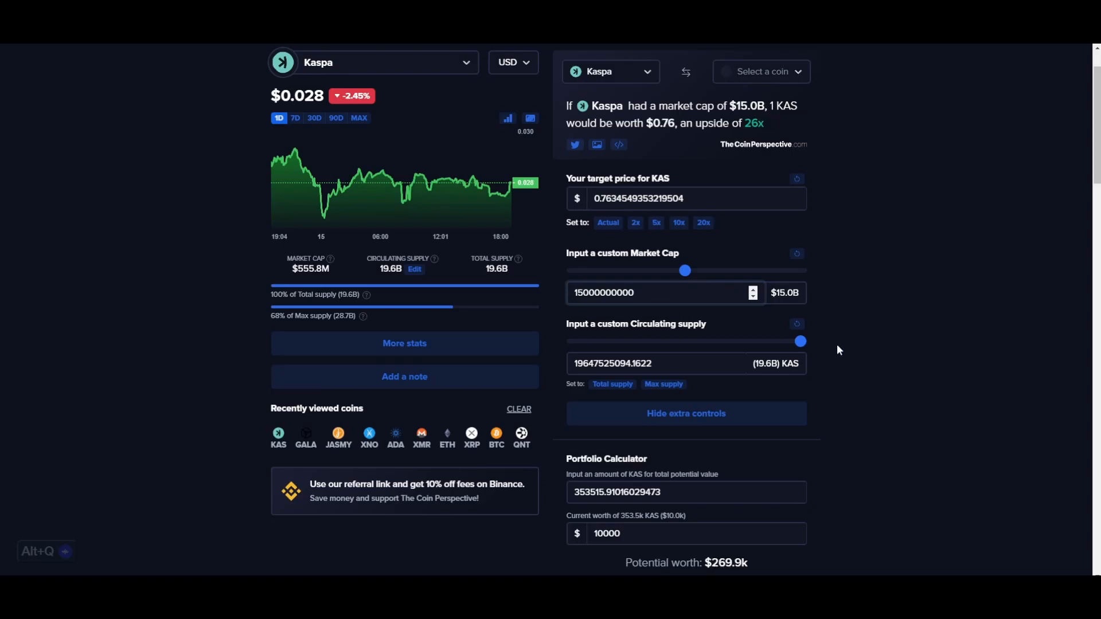
pyautogui.moveTo(713, 435)
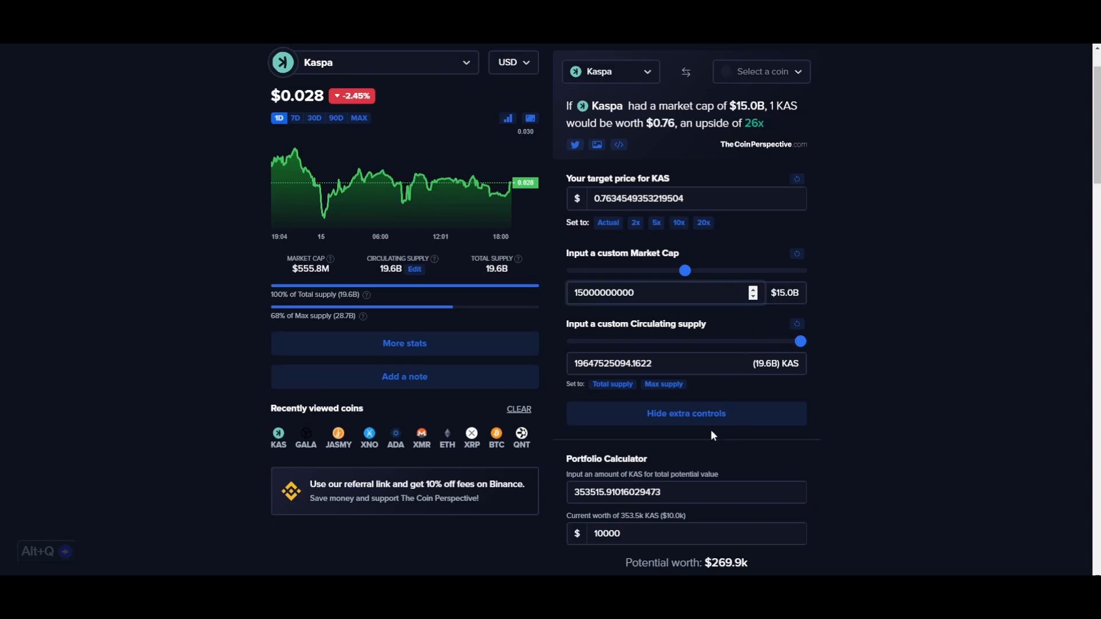
pyautogui.moveTo(502, 513)
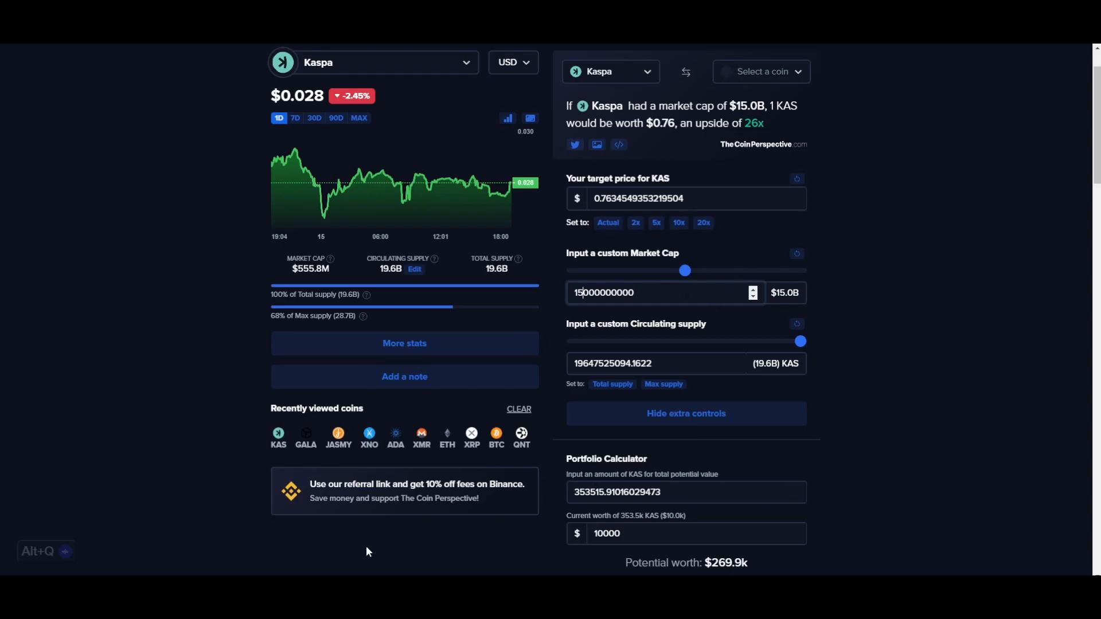
pyautogui.moveTo(422, 545)
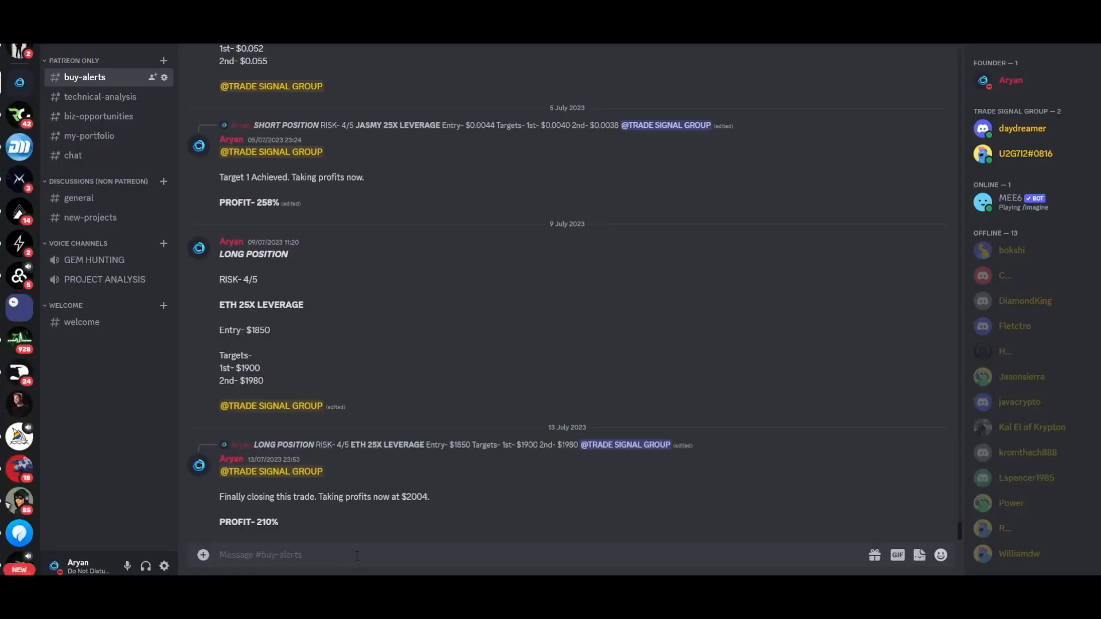
pyautogui.moveTo(424, 186)
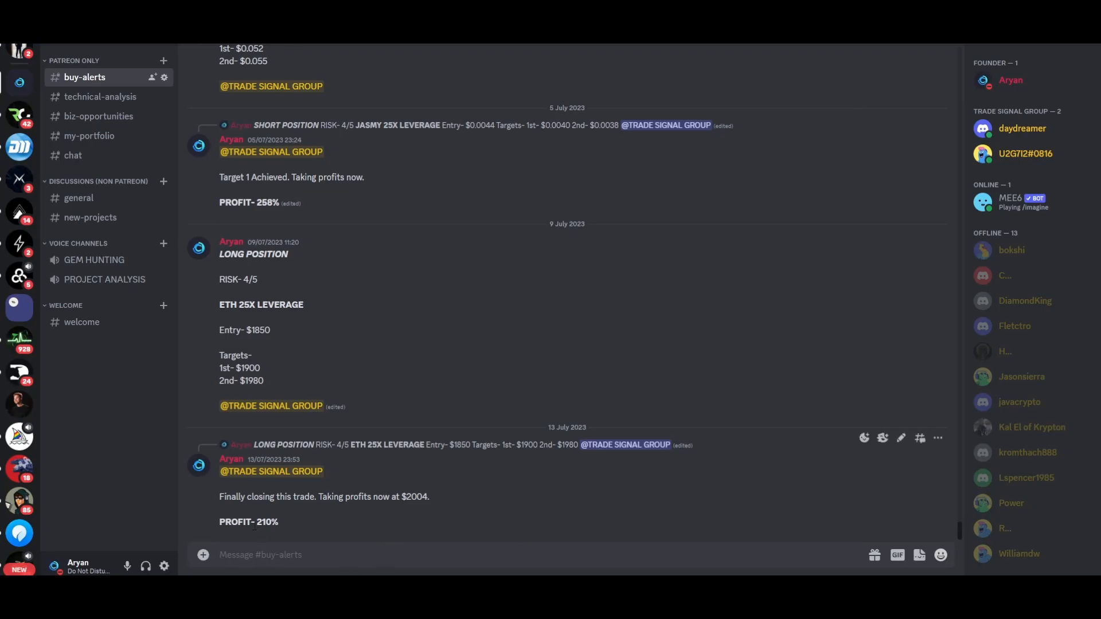
pyautogui.moveTo(254, 319)
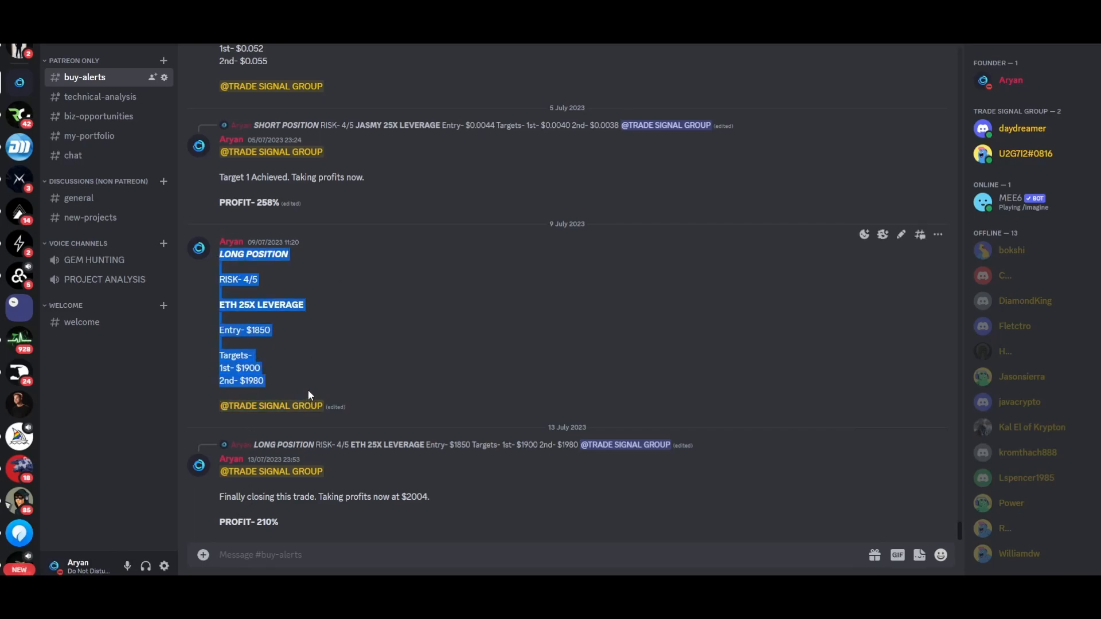
# Deselect the ETH long message and highlight earlier closed-trade profit posts in #buy-alerts
pyautogui.click(320, 381)
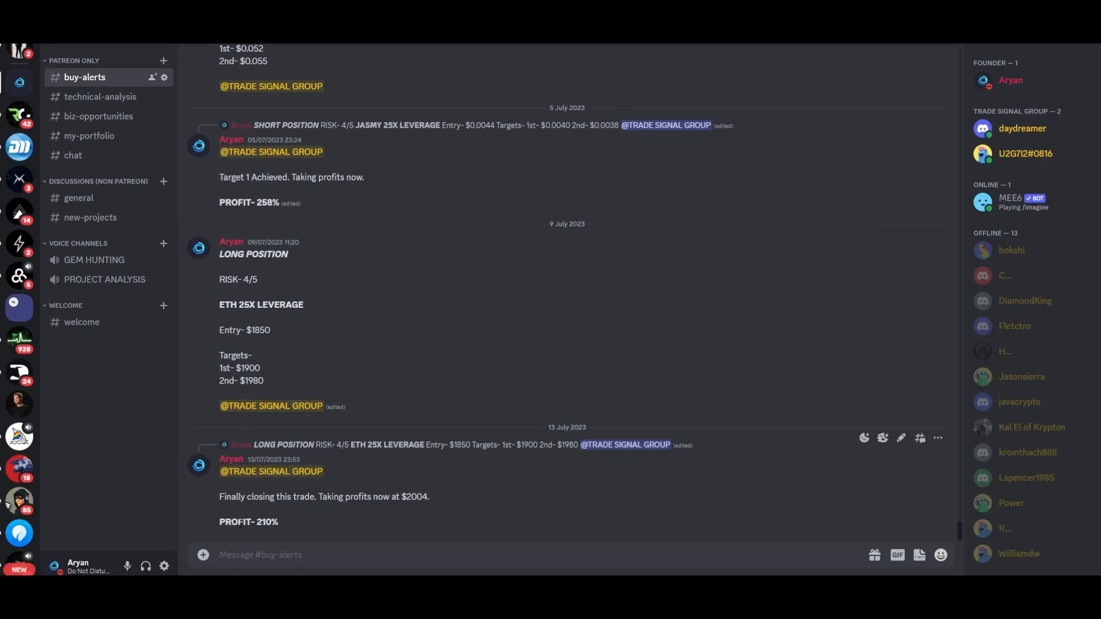
pyautogui.doubleClick(241, 522)
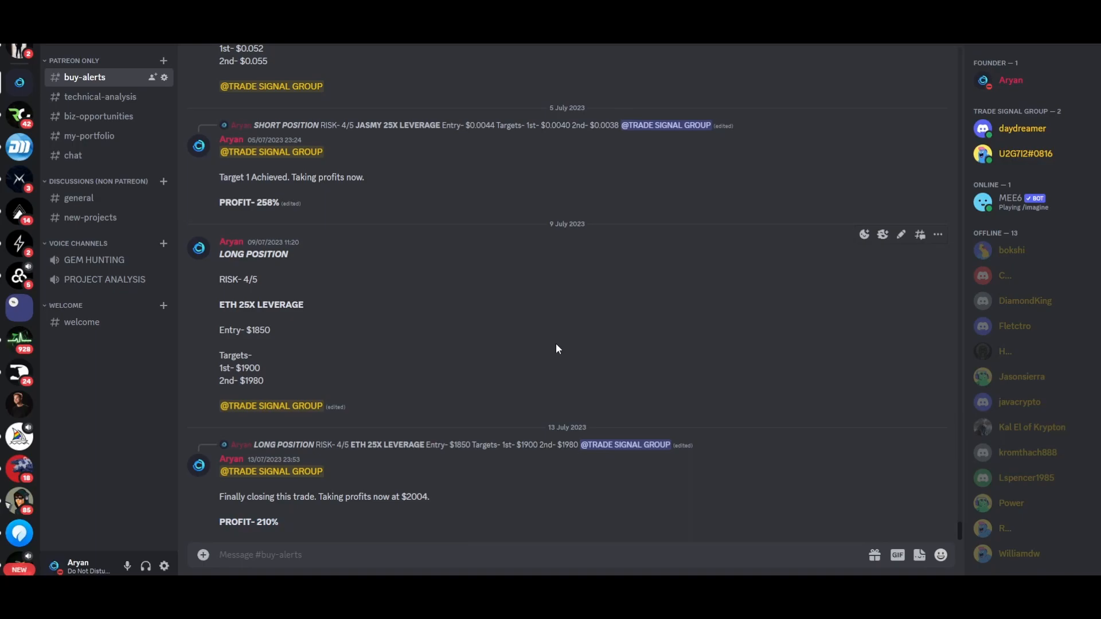
pyautogui.doubleClick(239, 202)
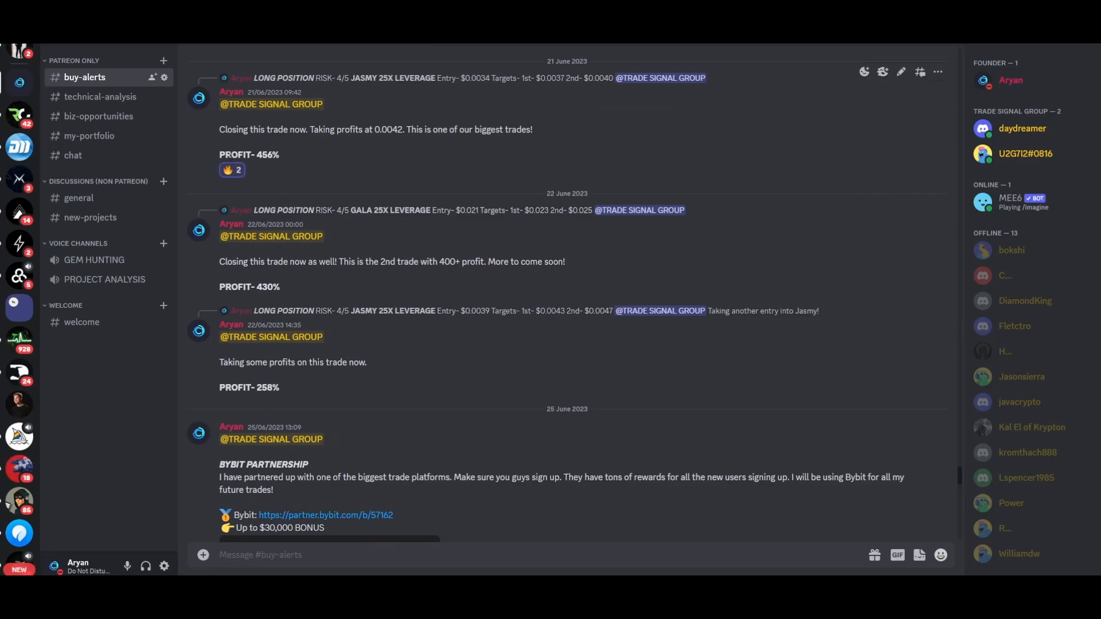
# Highlight the PROFIT- 258% line in the June 2023 posts, then clear the highlight
pyautogui.doubleClick(249, 287)
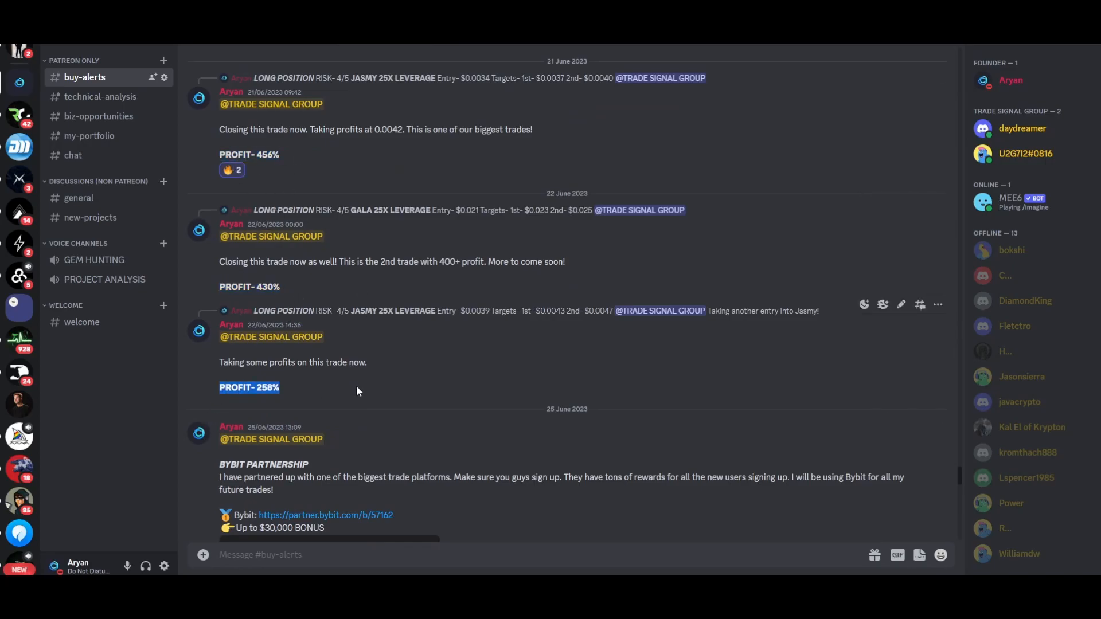
pyautogui.click(358, 391)
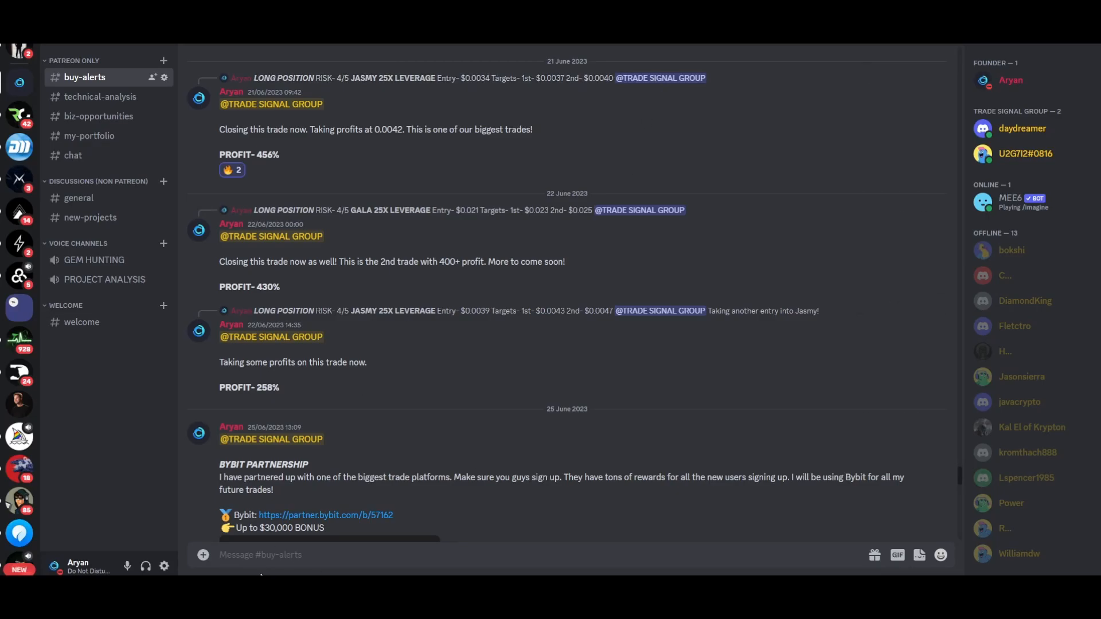
pyautogui.moveTo(321, 424)
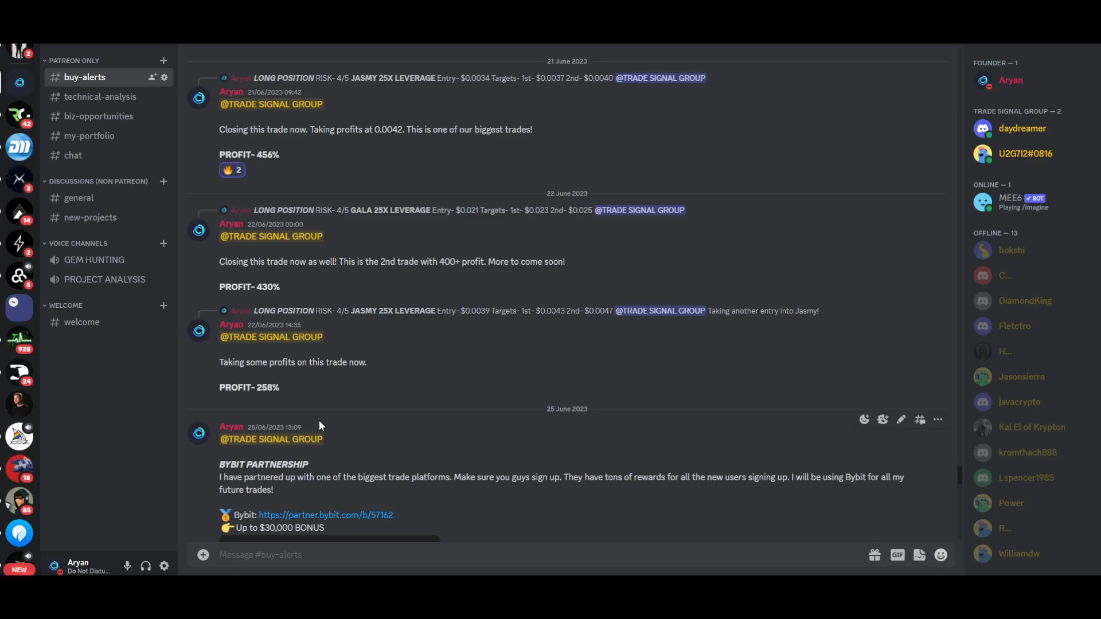